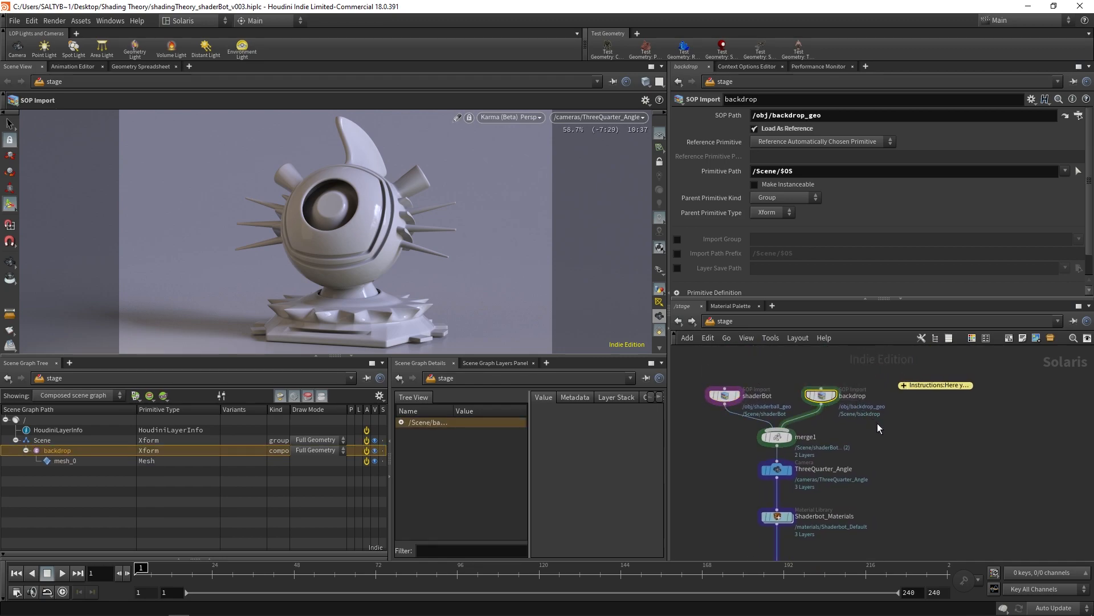
Step: Inspect the Shaderbot_Materials library node, then the disable_backdrop_shadows node showing -shadow visibility
scroll(down, 3)
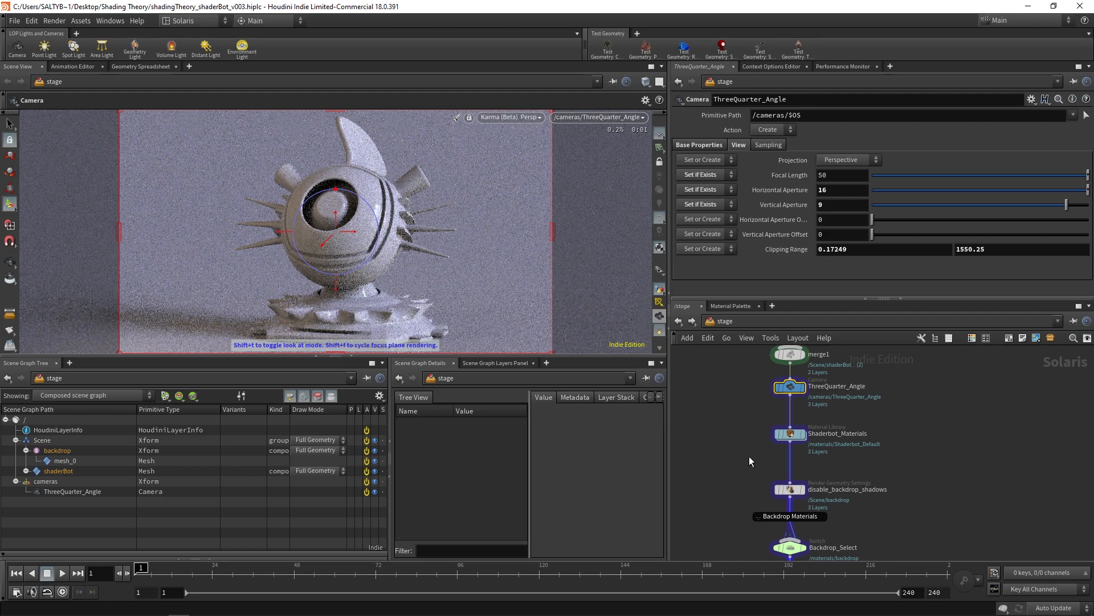
click(792, 433)
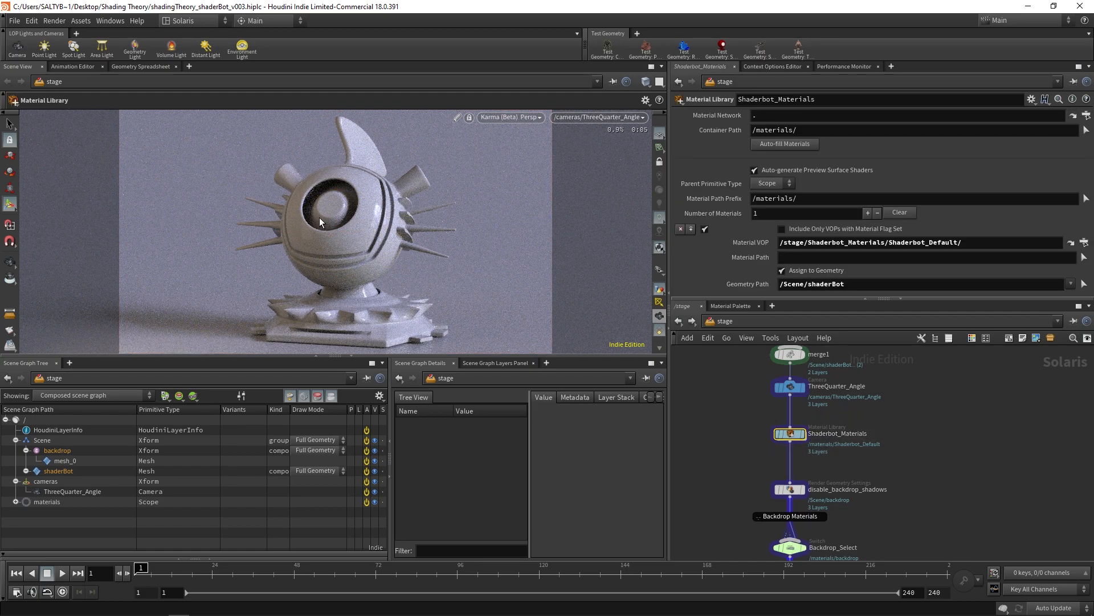
double_click(789, 433)
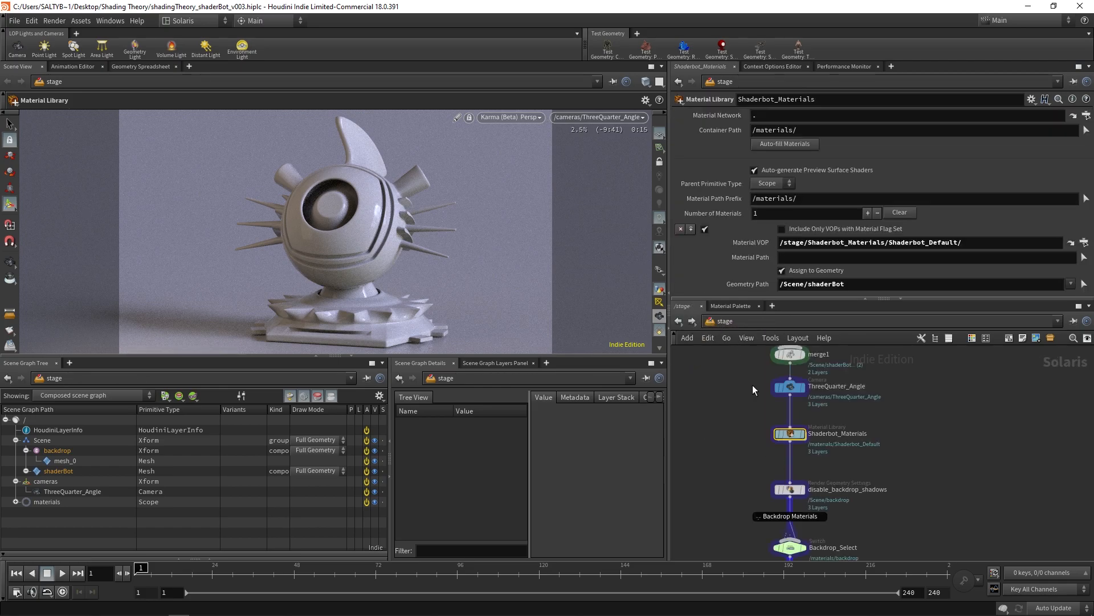
scroll(down, 3)
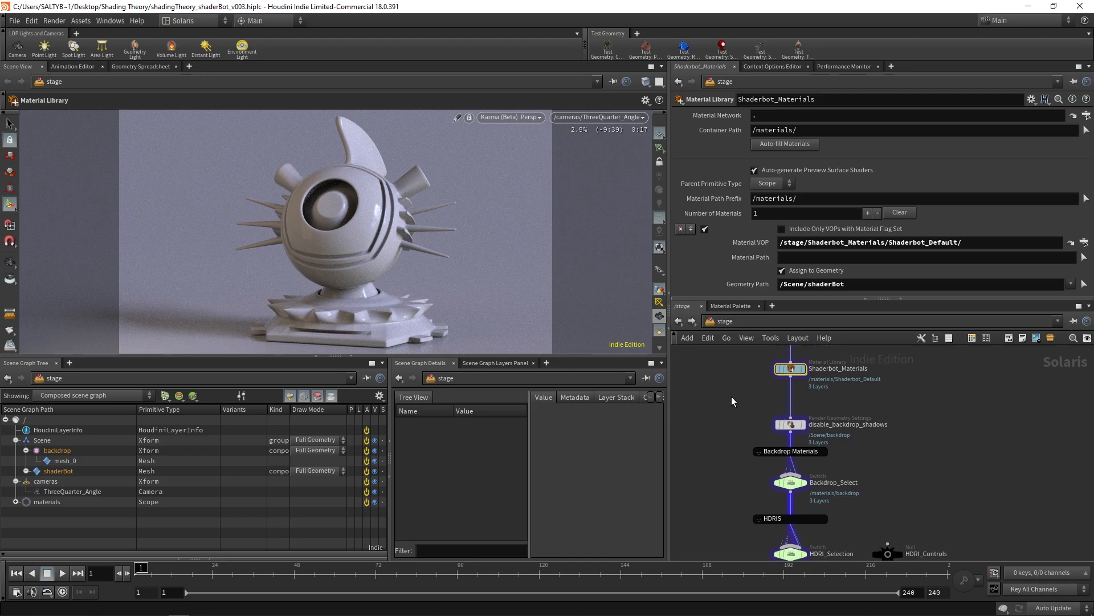
click(789, 424)
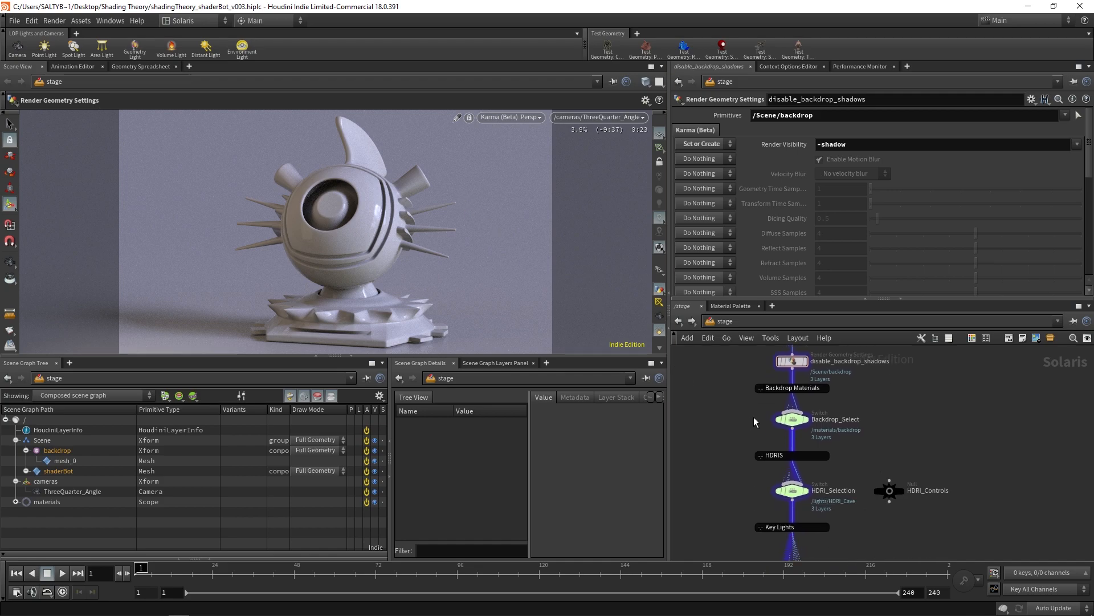
Step: On Backdrop_Select try backdrop_dark and backdrop_50Gray, then settle on backdrop_70Gray
click(791, 419)
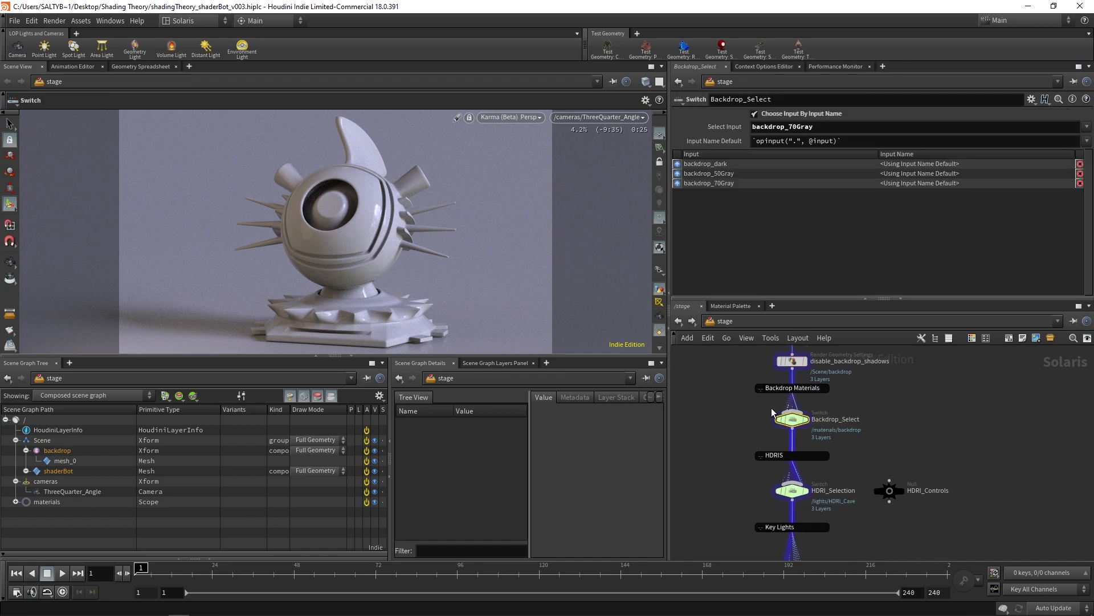
click(1087, 127)
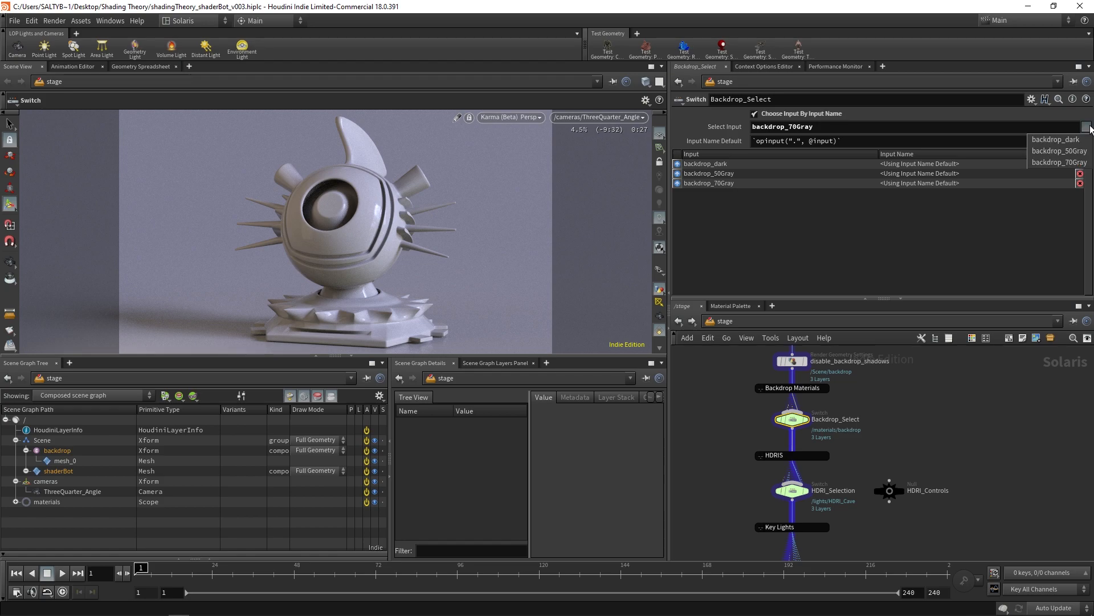
click(1057, 139)
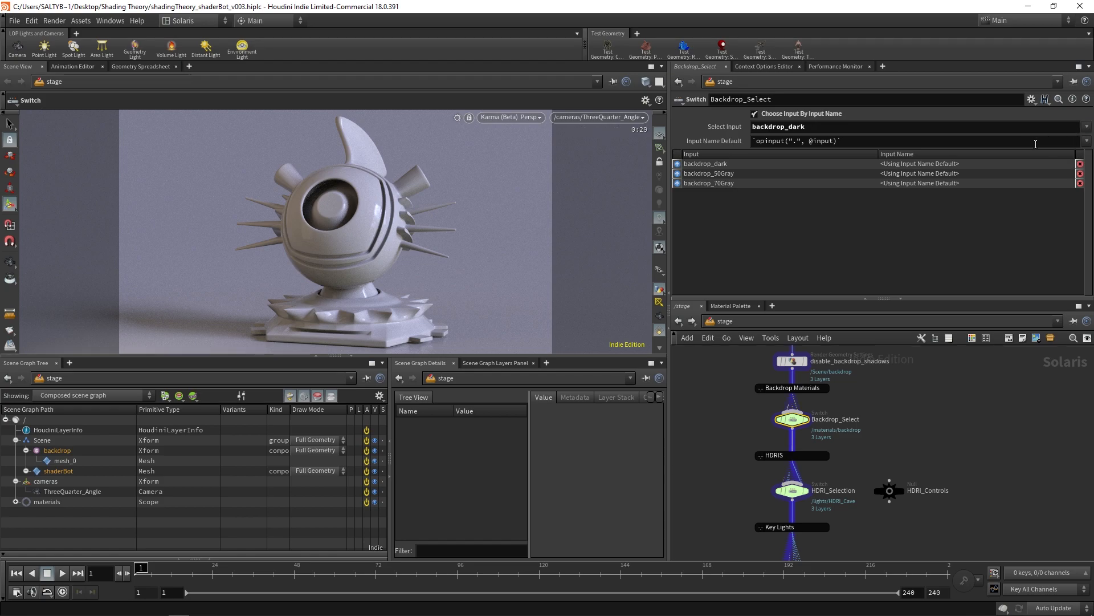
click(1086, 127)
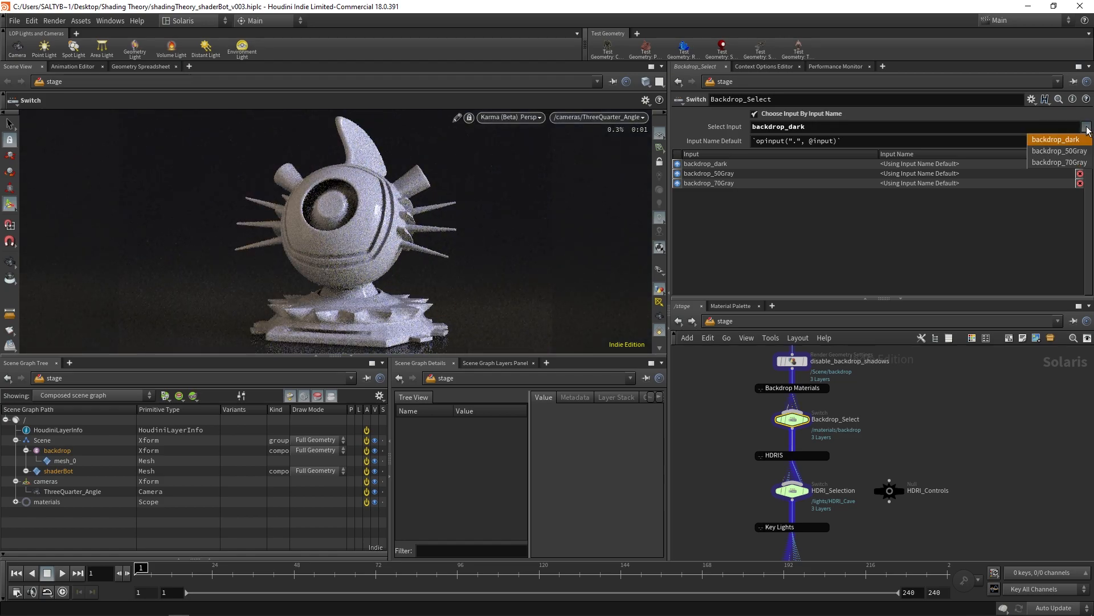
click(1087, 127)
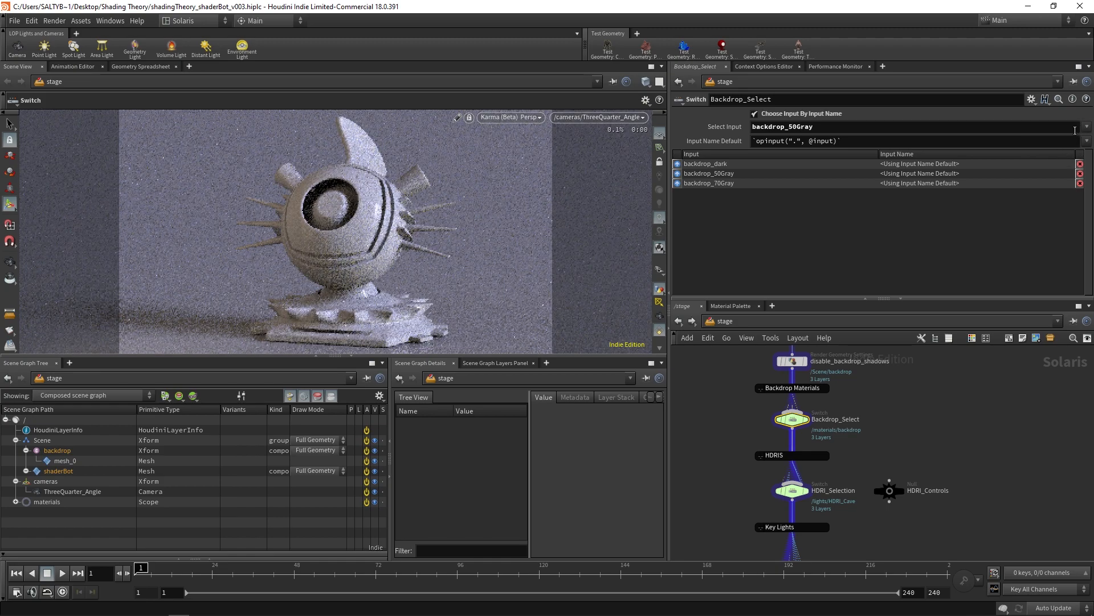
click(1075, 126)
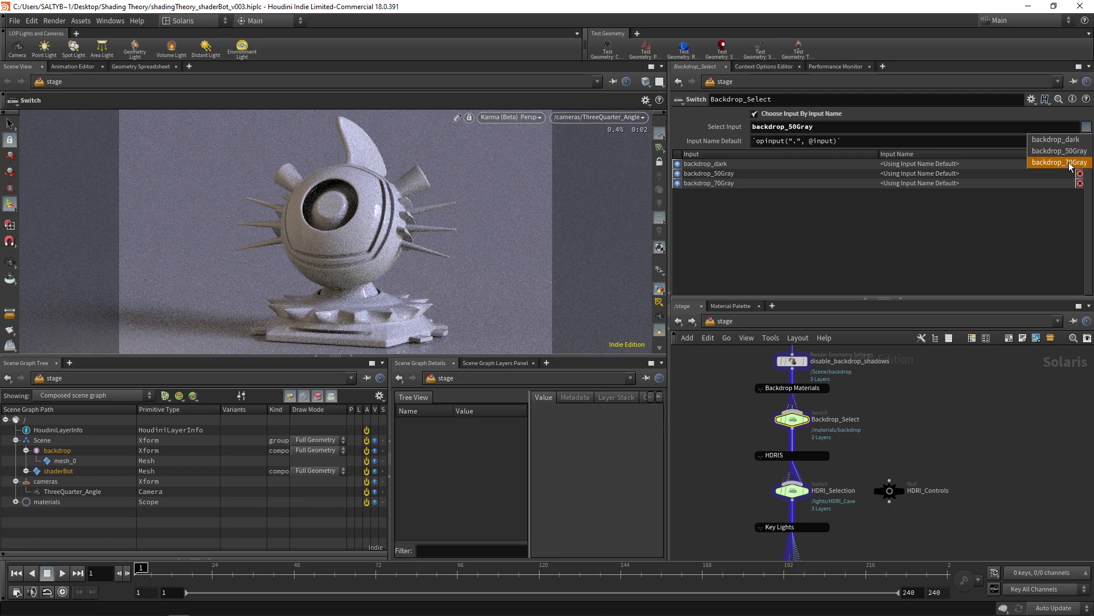
click(1059, 161)
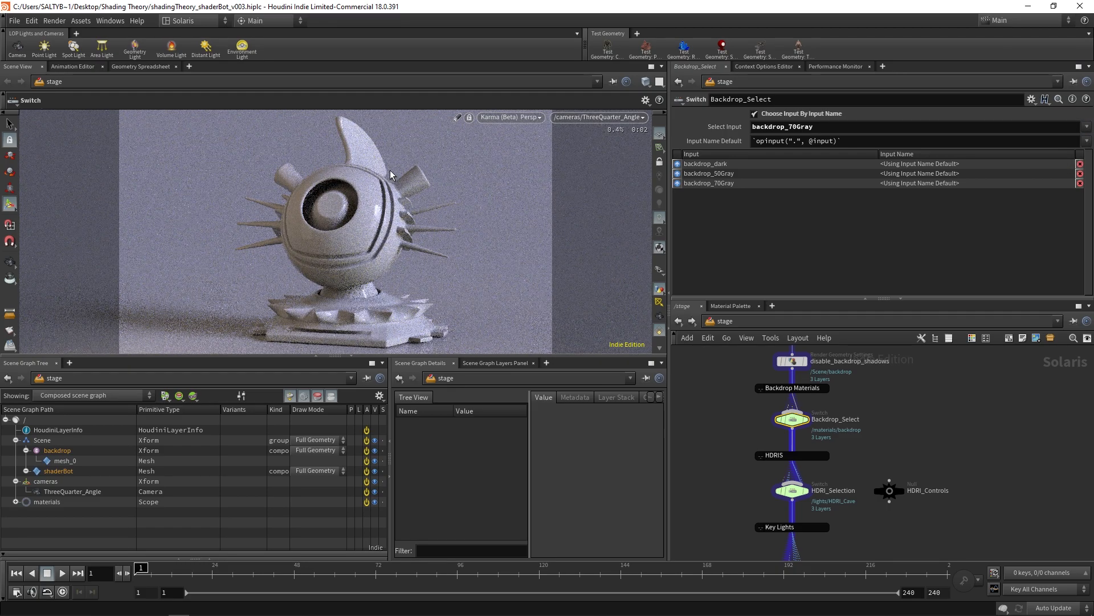
mouse_move(412, 276)
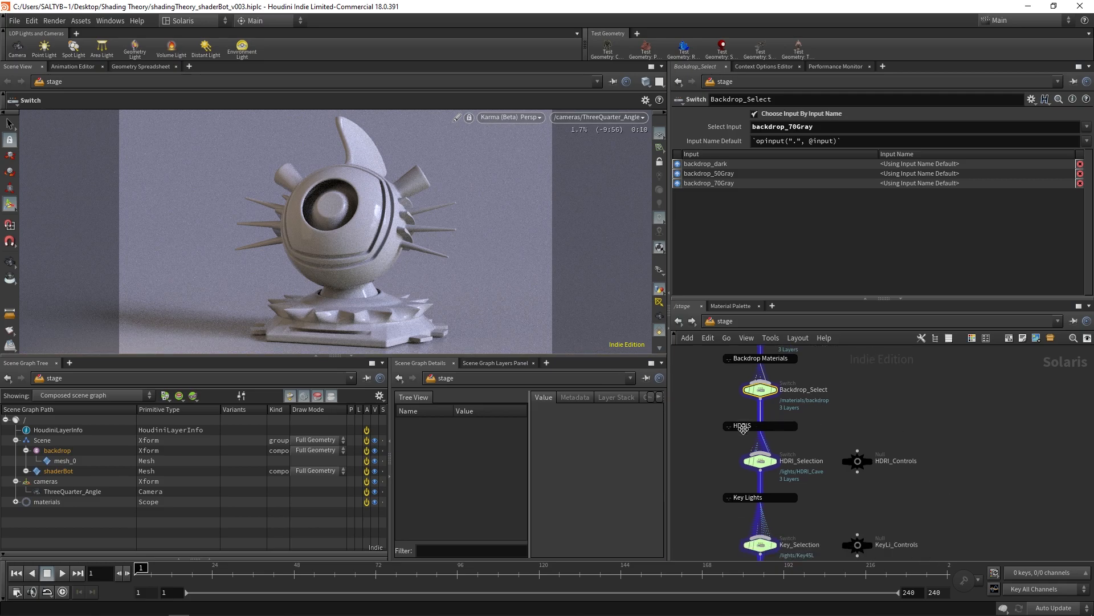
Step: Set the HDRI_Selection switch input to HDRI_Snowy instead of HDRI_Cave
click(759, 459)
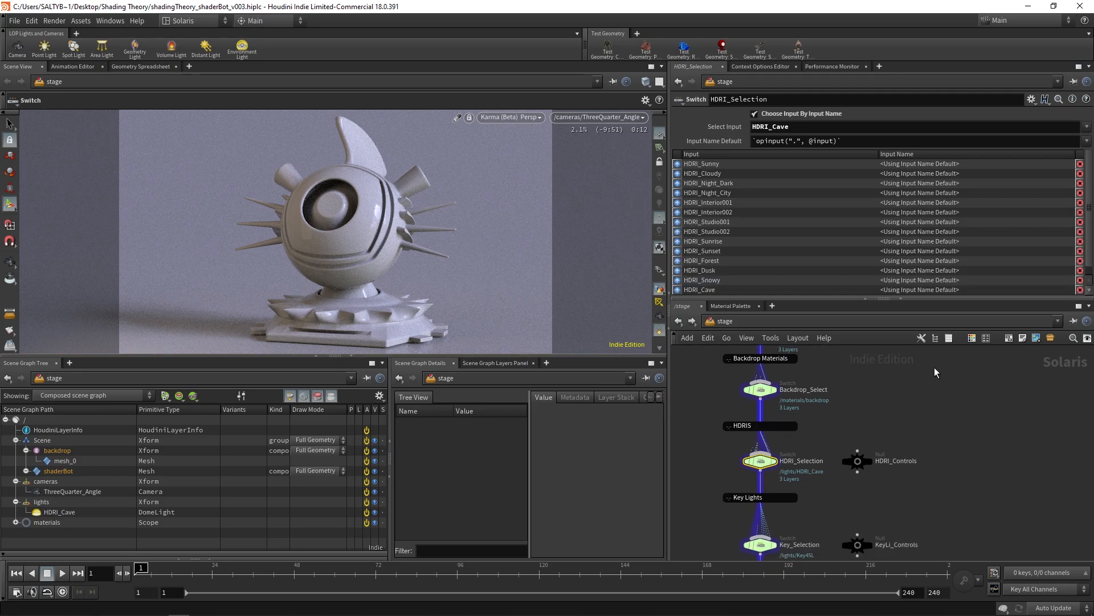
click(1086, 126)
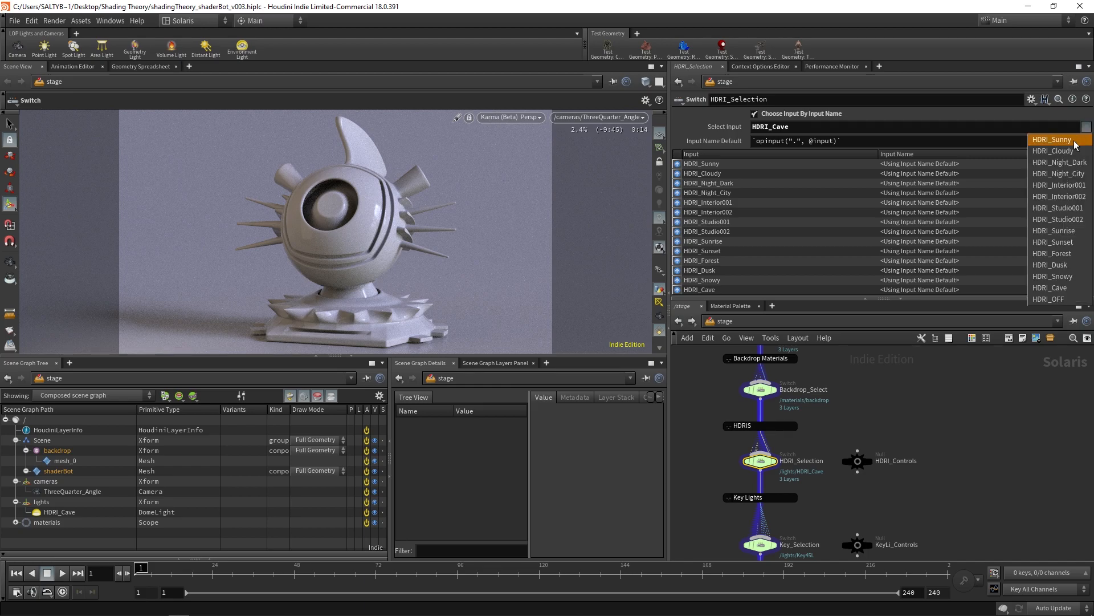
mouse_move(1060, 207)
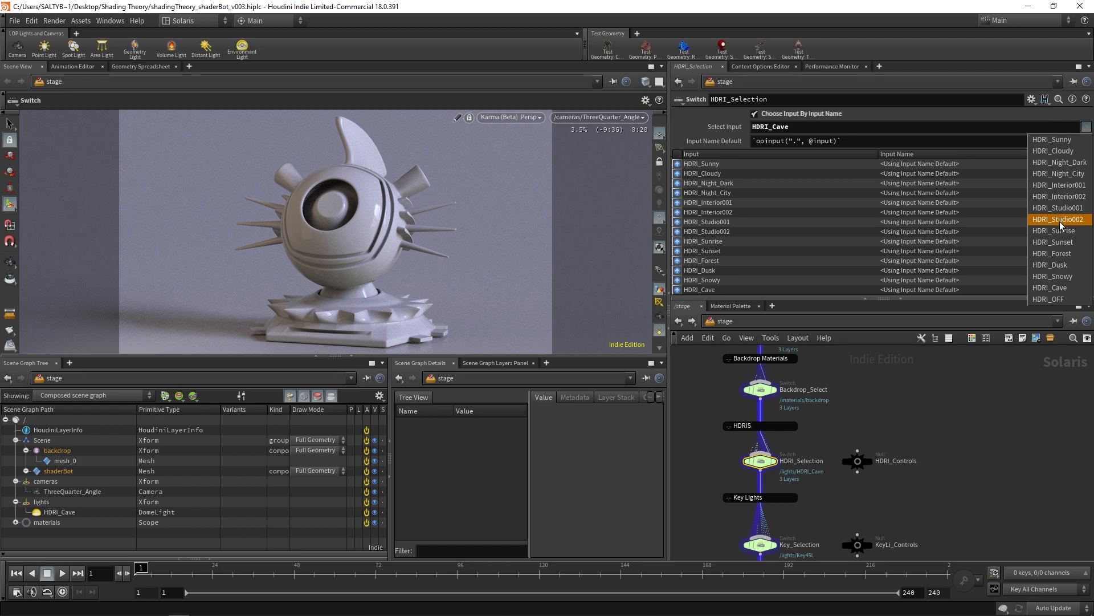
mouse_move(1056, 242)
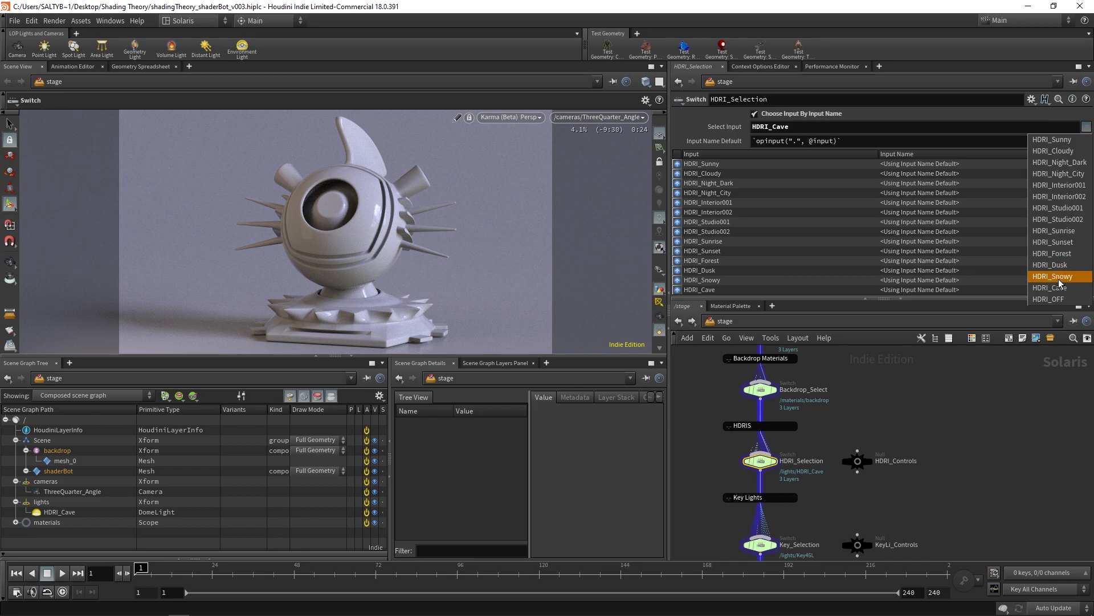
click(1053, 276)
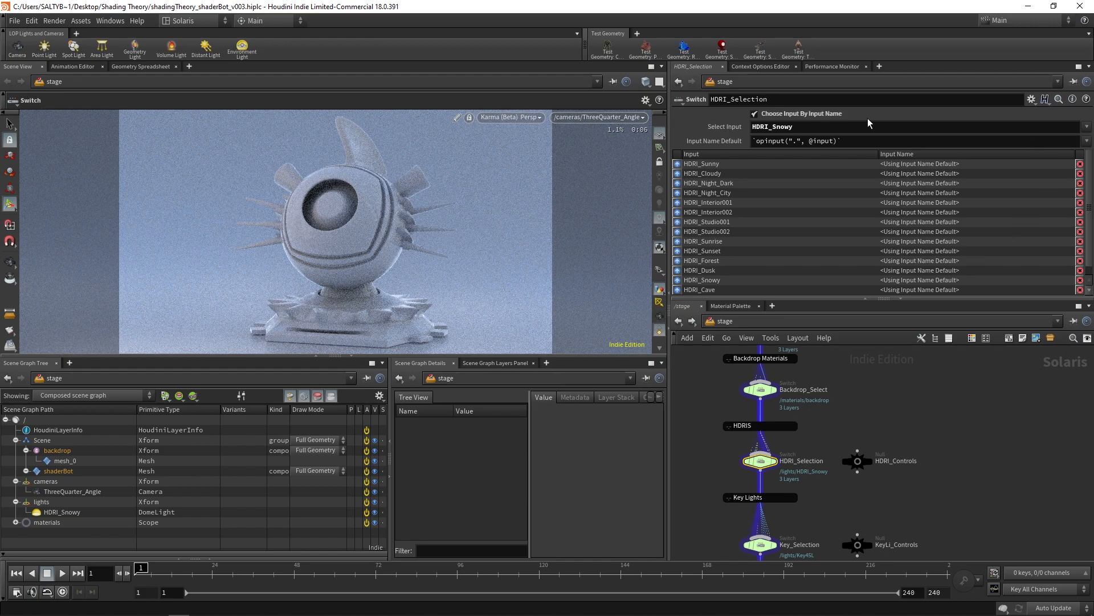
Step: Review the HDRI_Controls exposure and rotation, then return to the HDRI switch
click(856, 460)
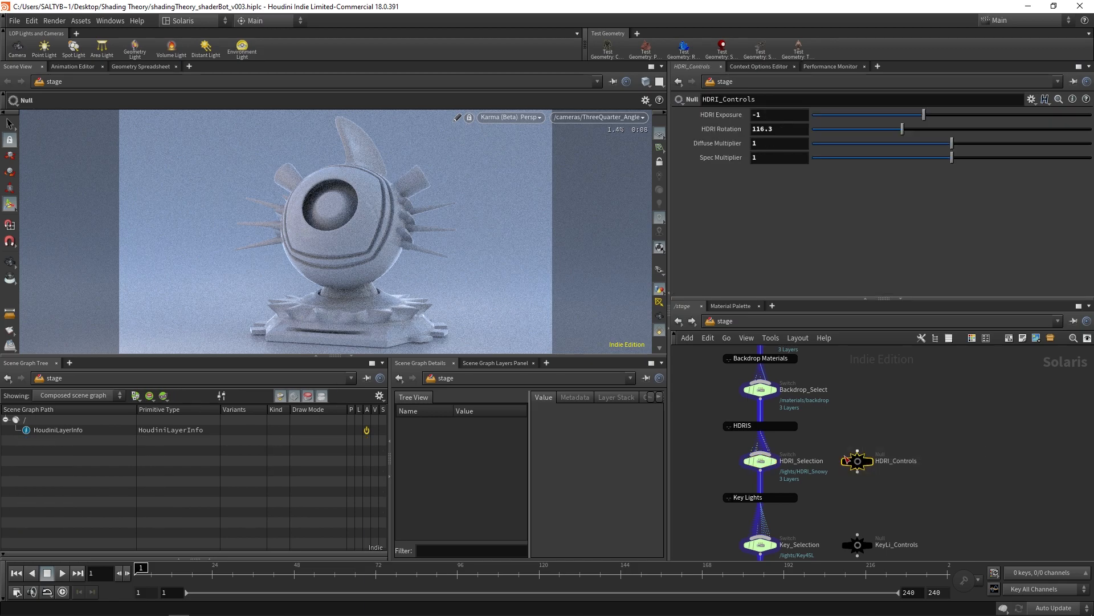
click(767, 114)
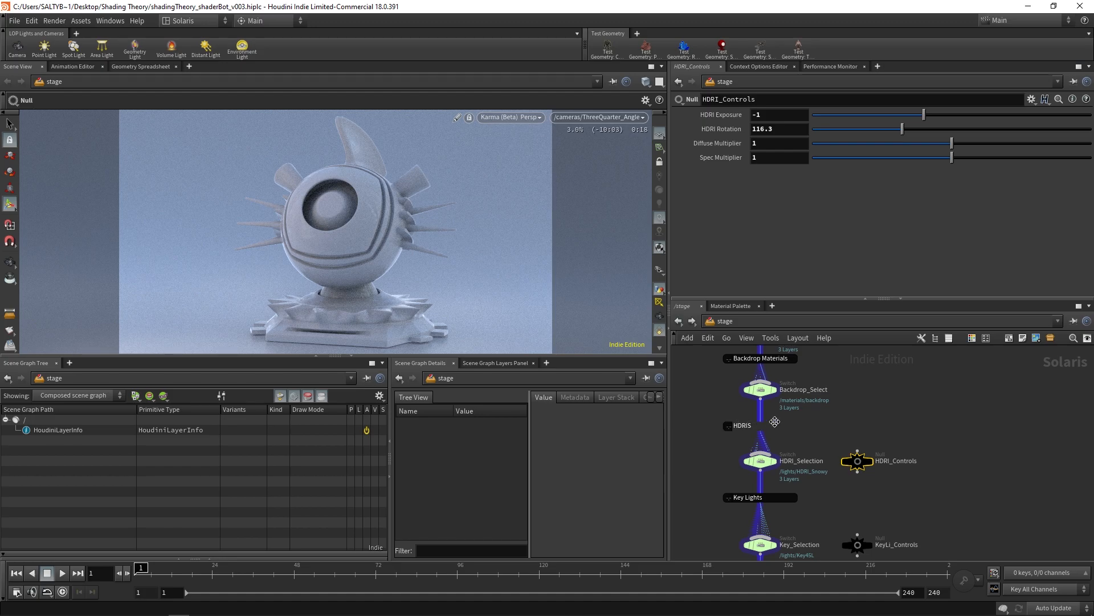
click(759, 459)
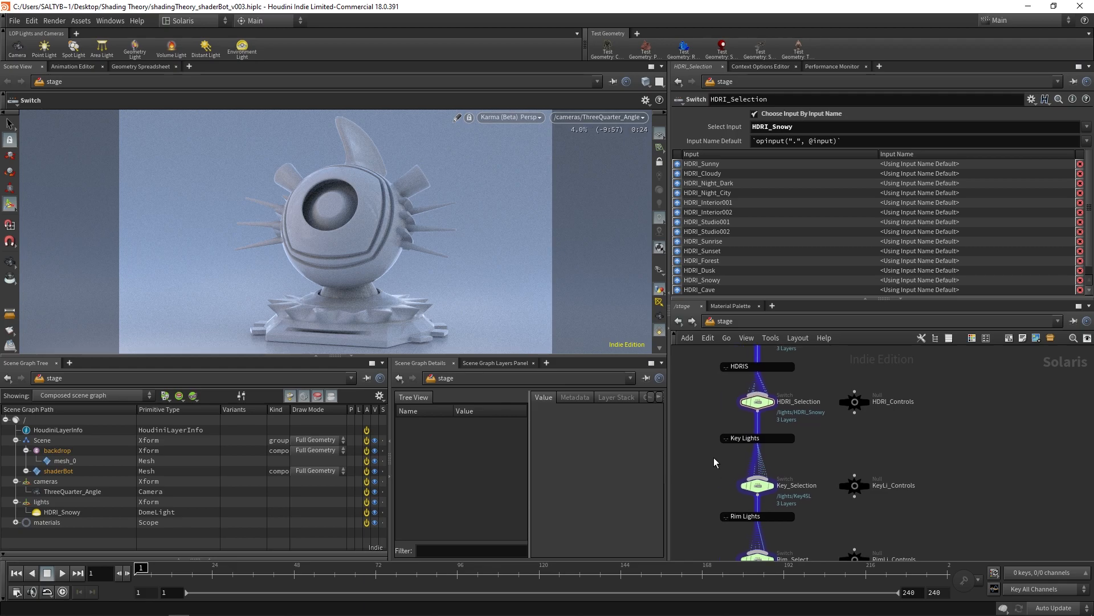
Step: Set the Key_Selection switch input from Key45L to Key45R_and_Top
click(756, 486)
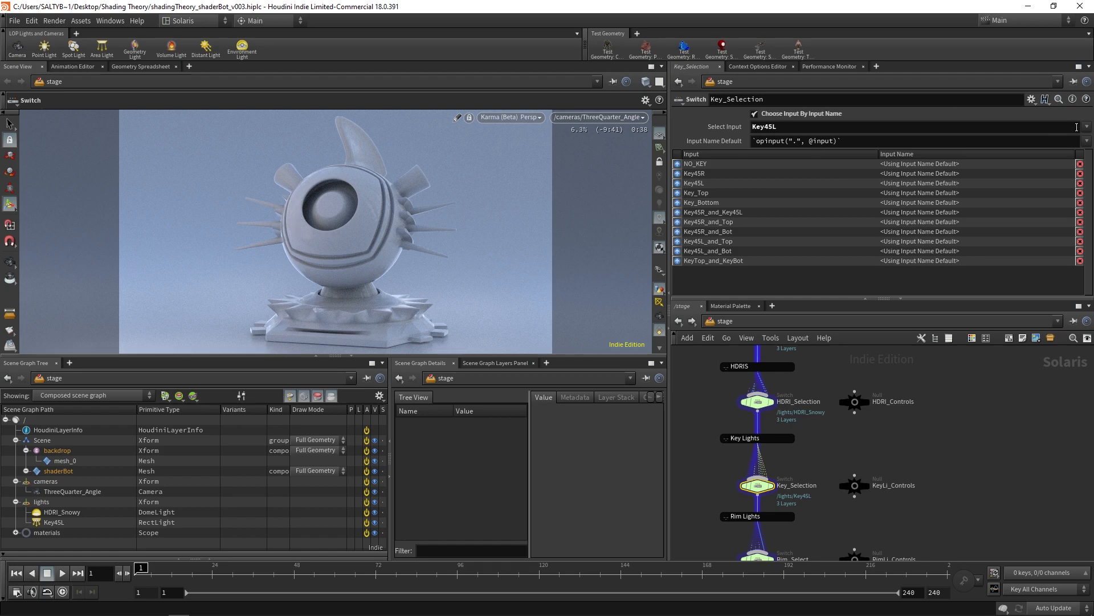
click(1090, 126)
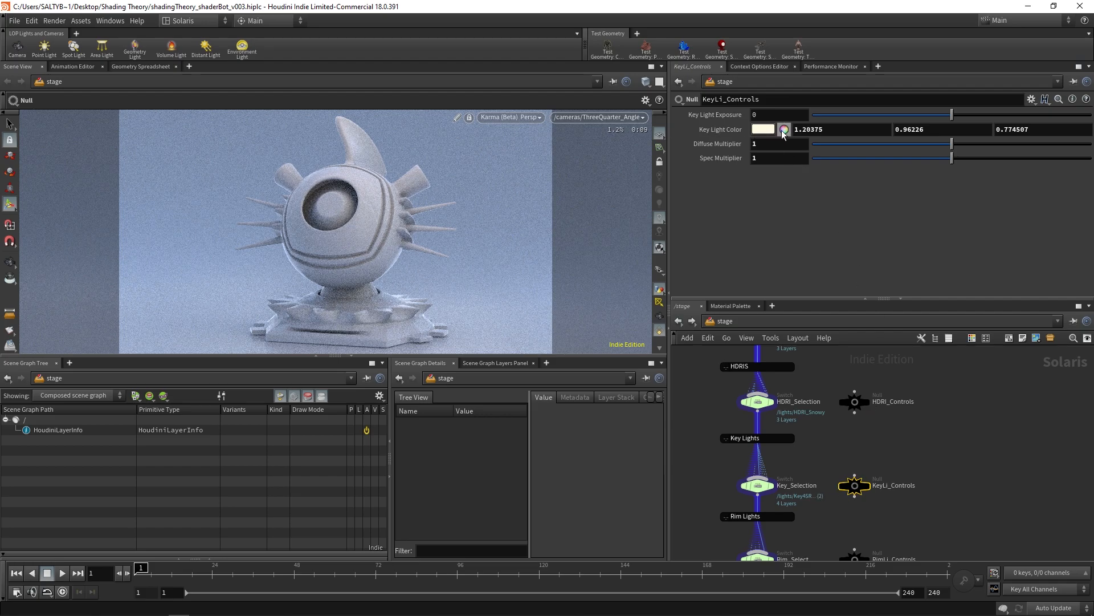
drag(806, 114, 977, 114)
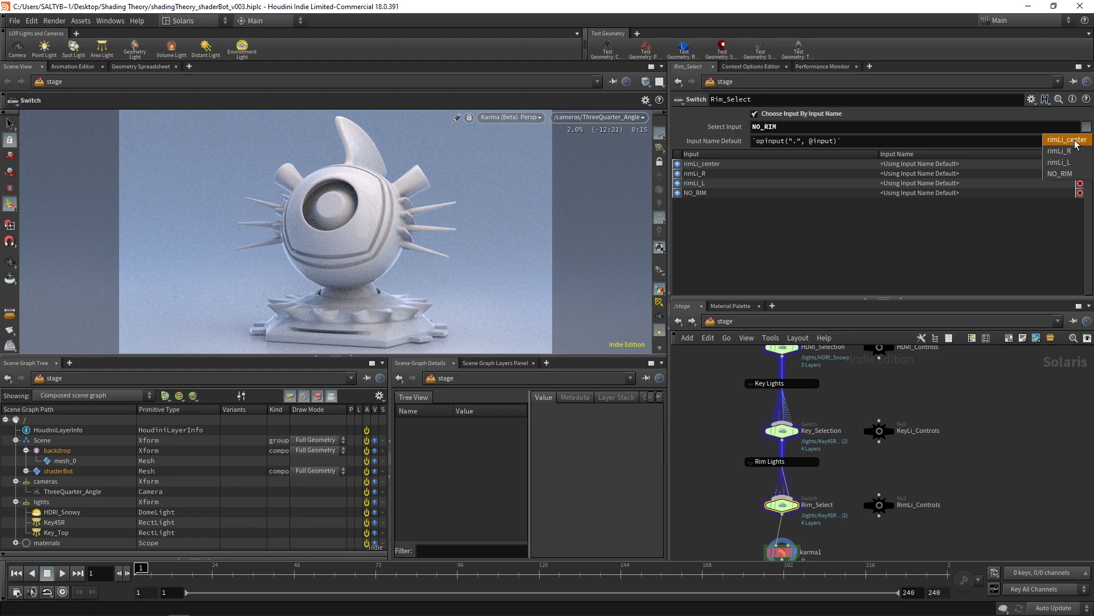
Step: On Rim_Select try rimLi_center, then choose the left rim light rimLi_L
click(1066, 139)
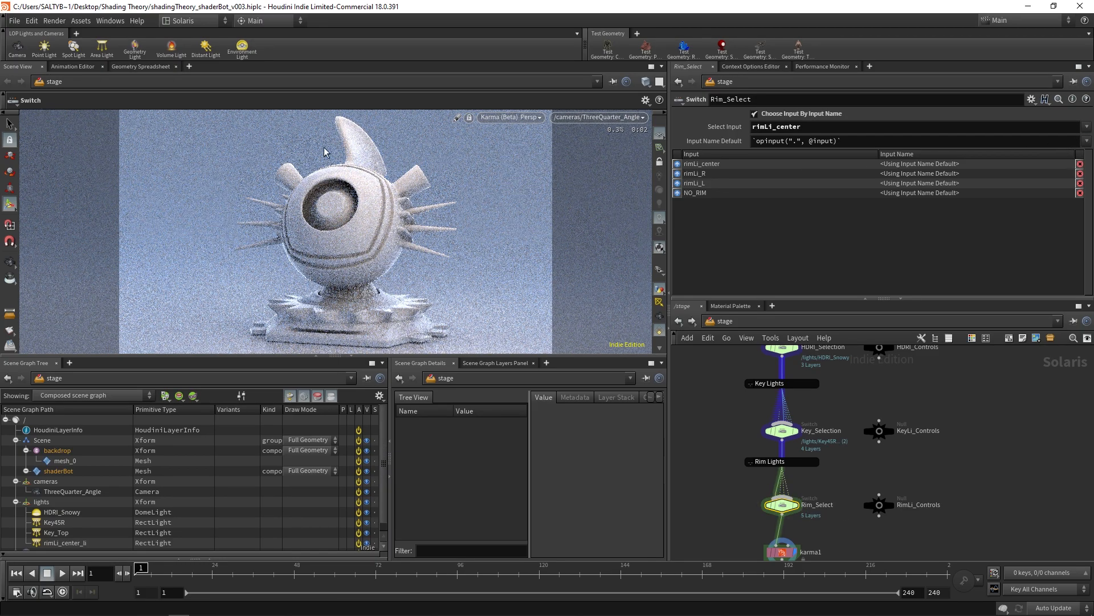
click(1085, 126)
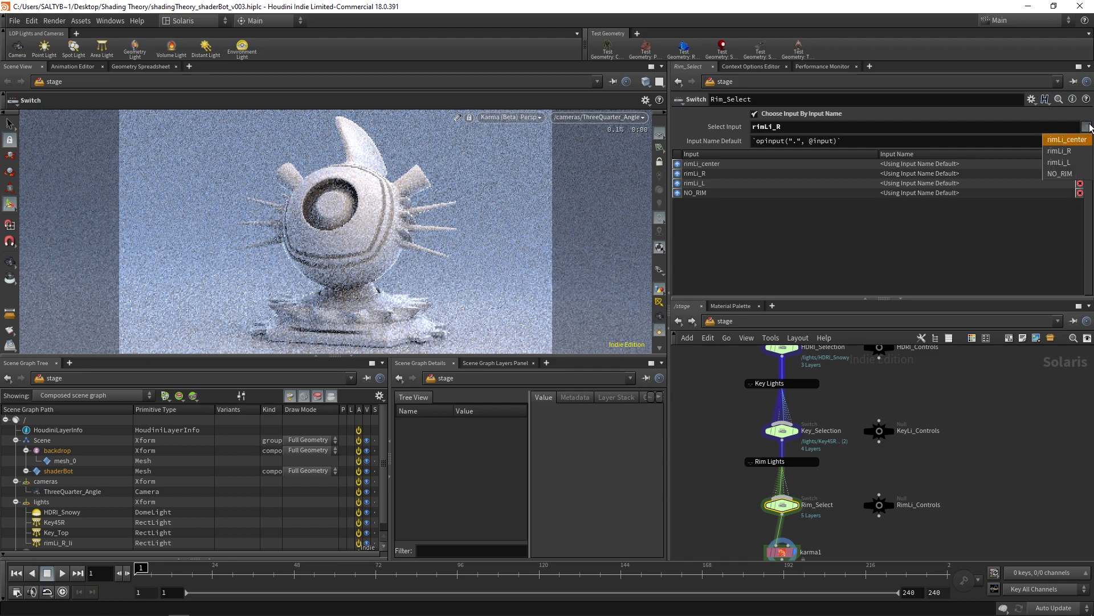
mouse_move(1065, 163)
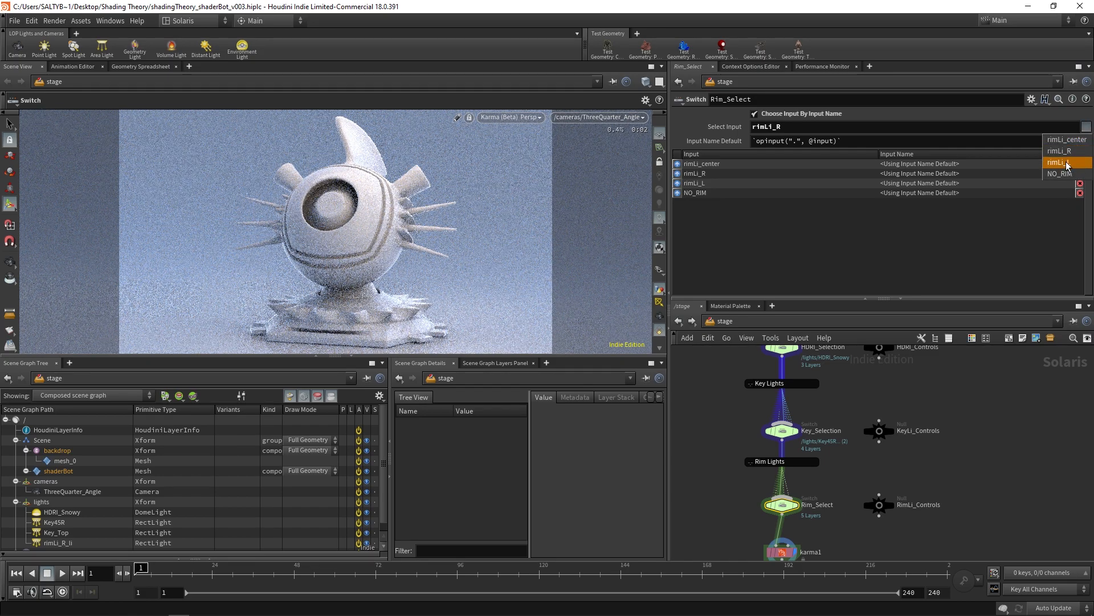
click(1059, 163)
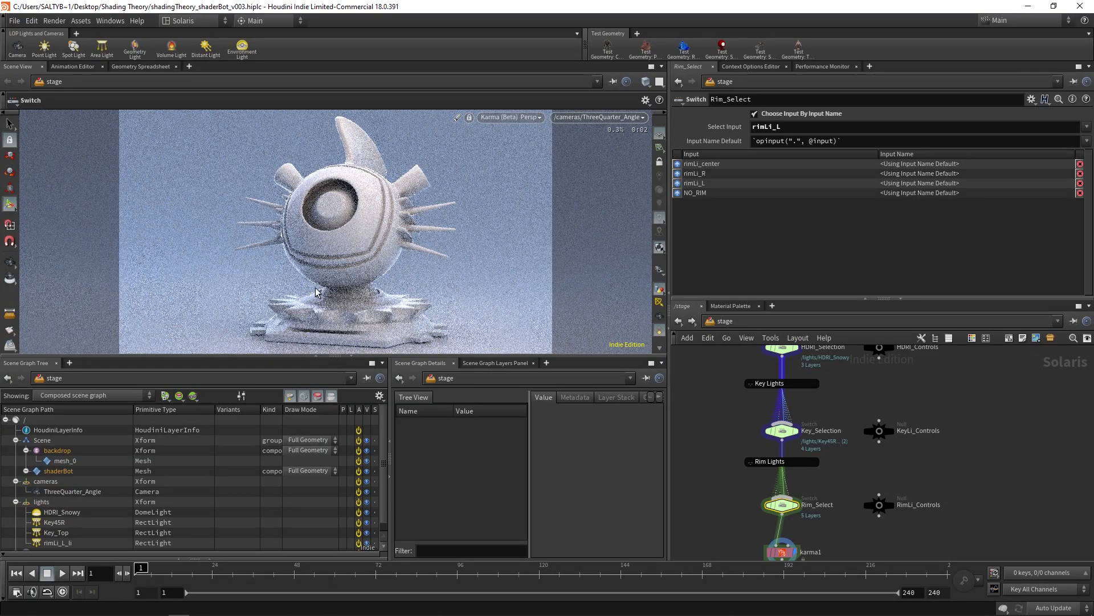
mouse_move(348, 325)
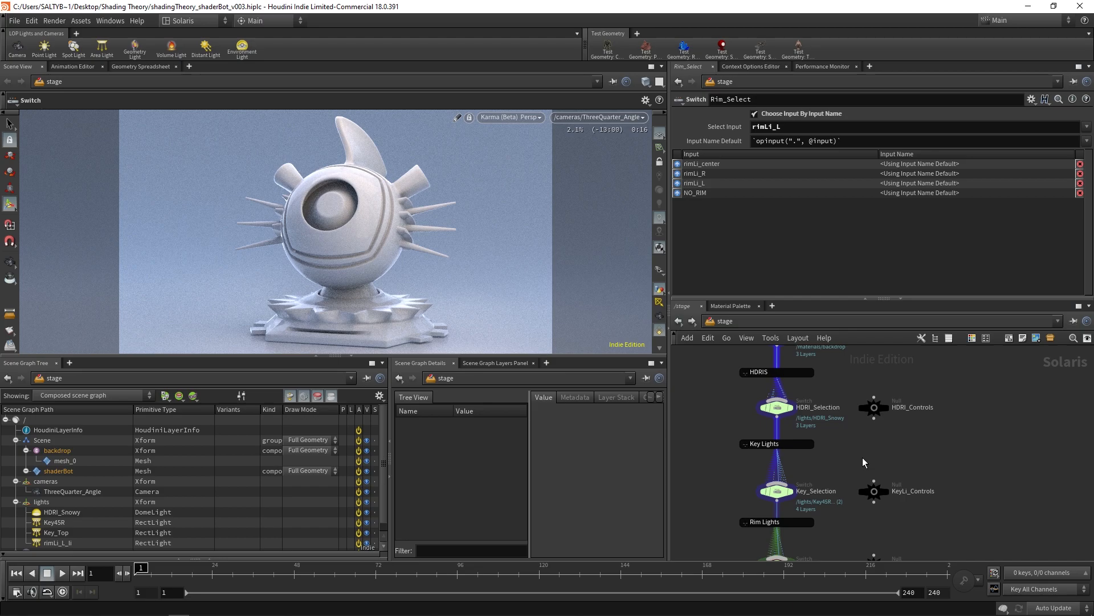
mouse_move(872, 457)
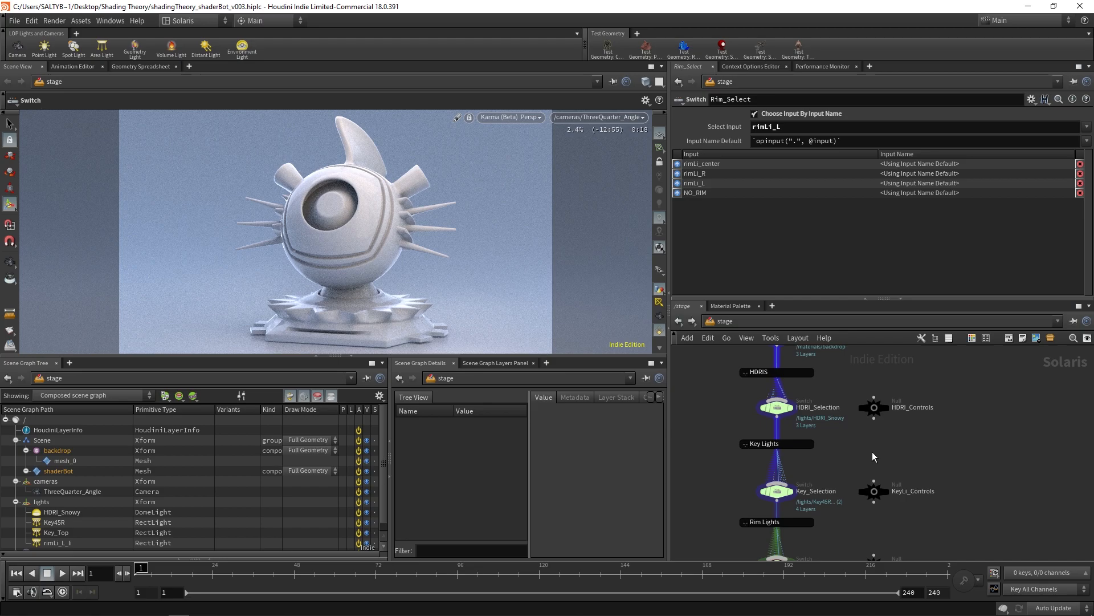
mouse_move(891, 447)
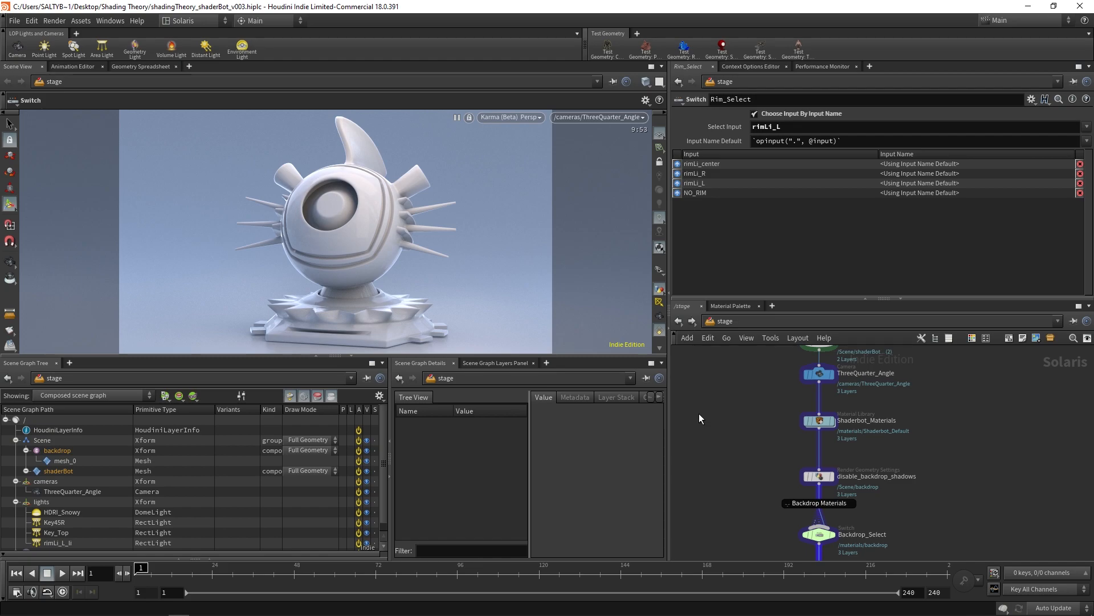
mouse_move(705, 418)
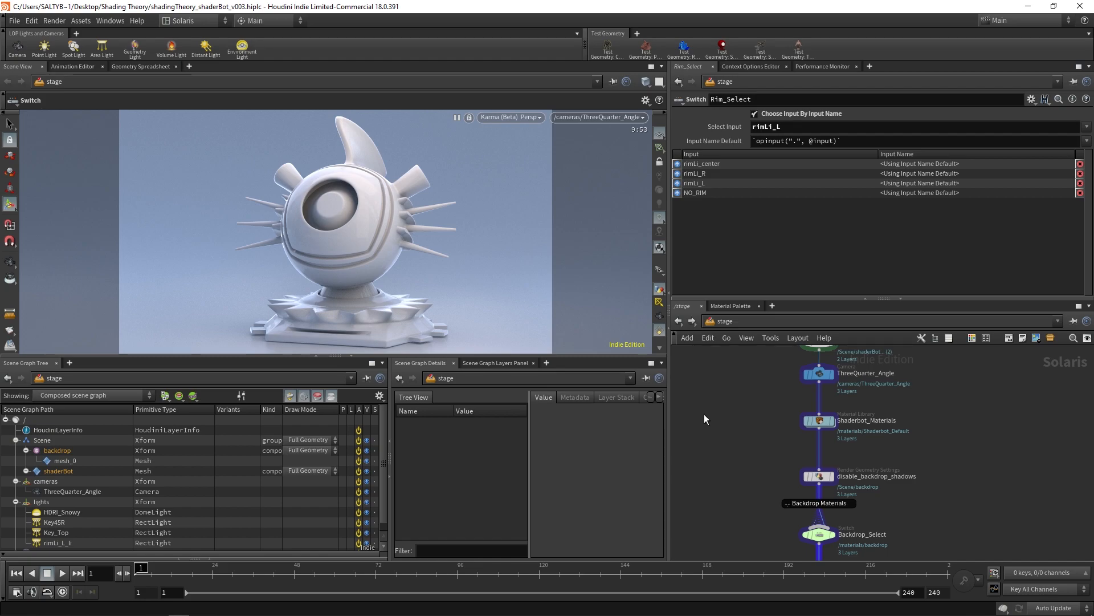
mouse_move(701, 418)
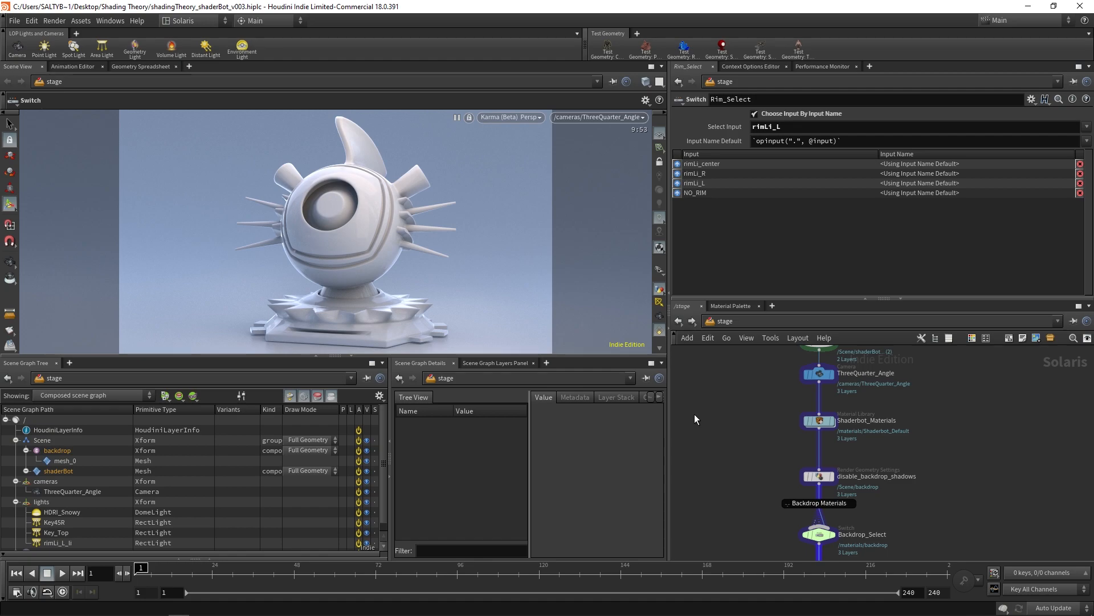